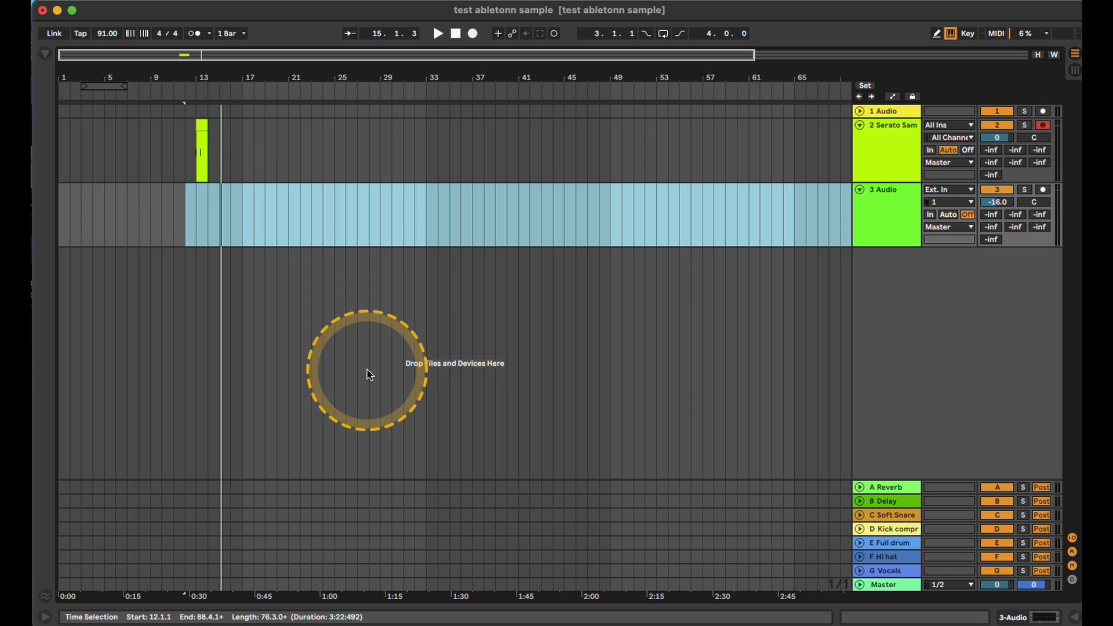
pyautogui.moveTo(316, 171)
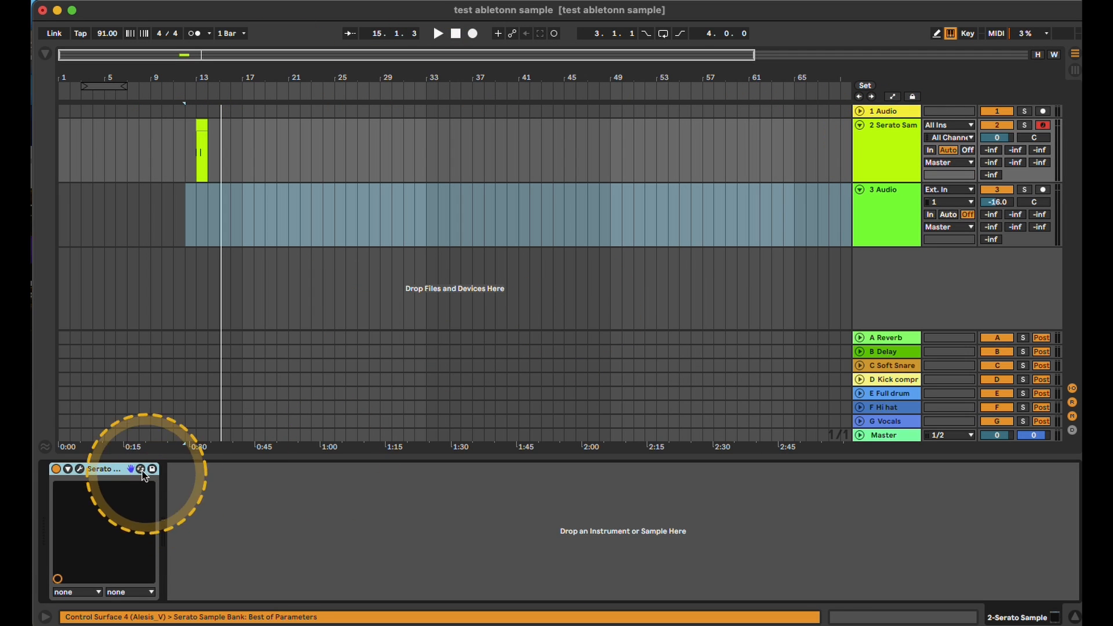
# - Open the Serato Sample plug-in window from the device header on the Serato Sample track
pyautogui.click(141, 468)
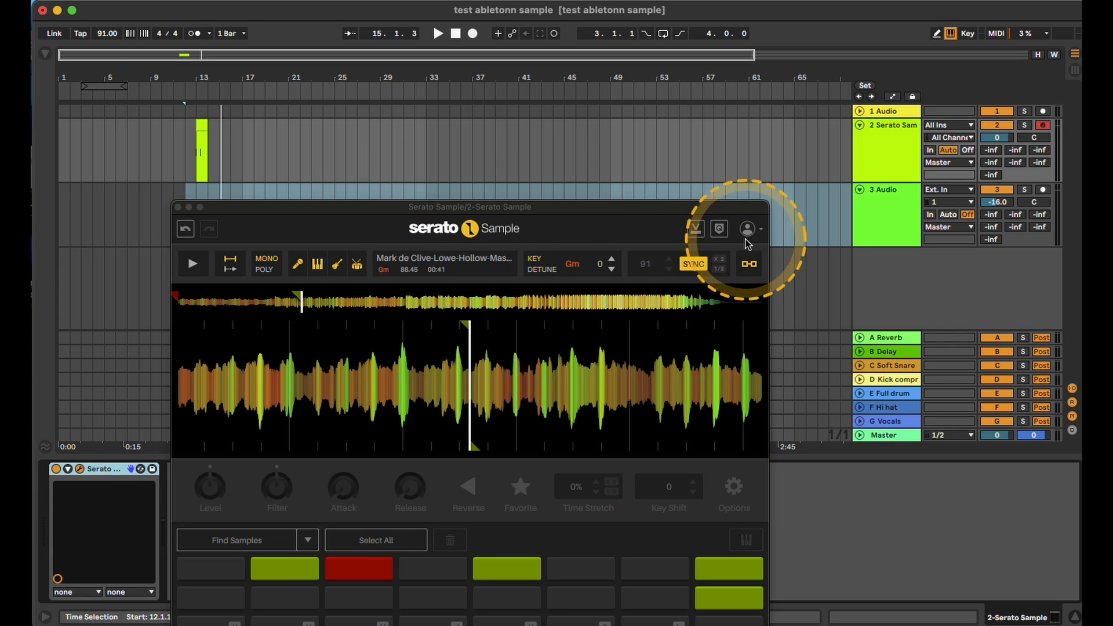
# - Close the Serato Sample window to return to the Arrangement view
pyautogui.click(745, 228)
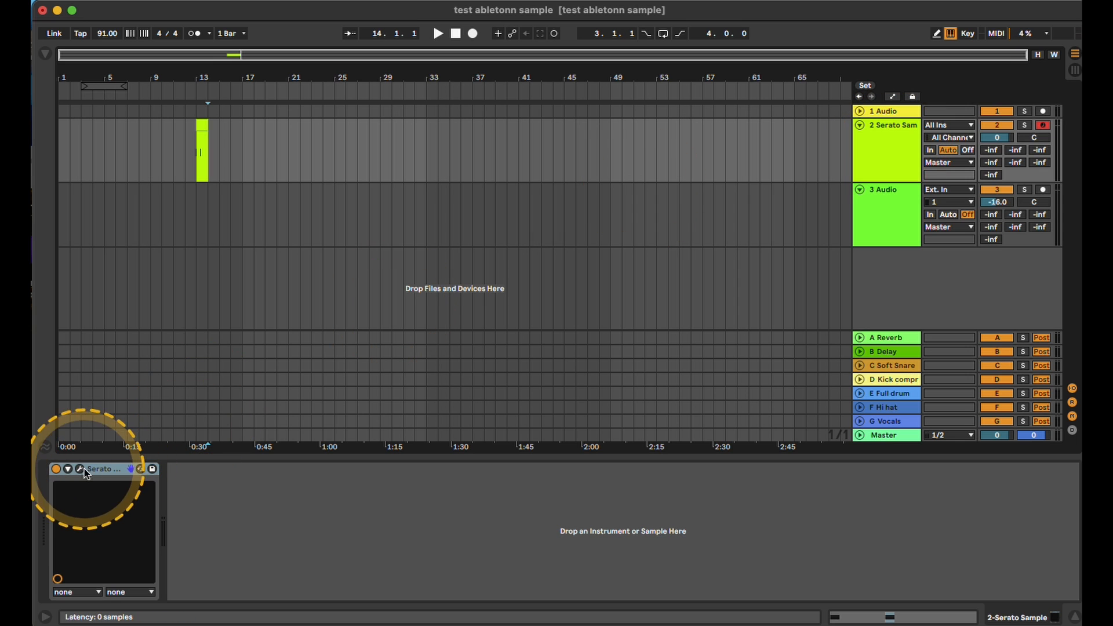
# - Run Collect All, setting the Yes/No copy option for Factory Pack files, and view the project folder
pyautogui.click(79, 469)
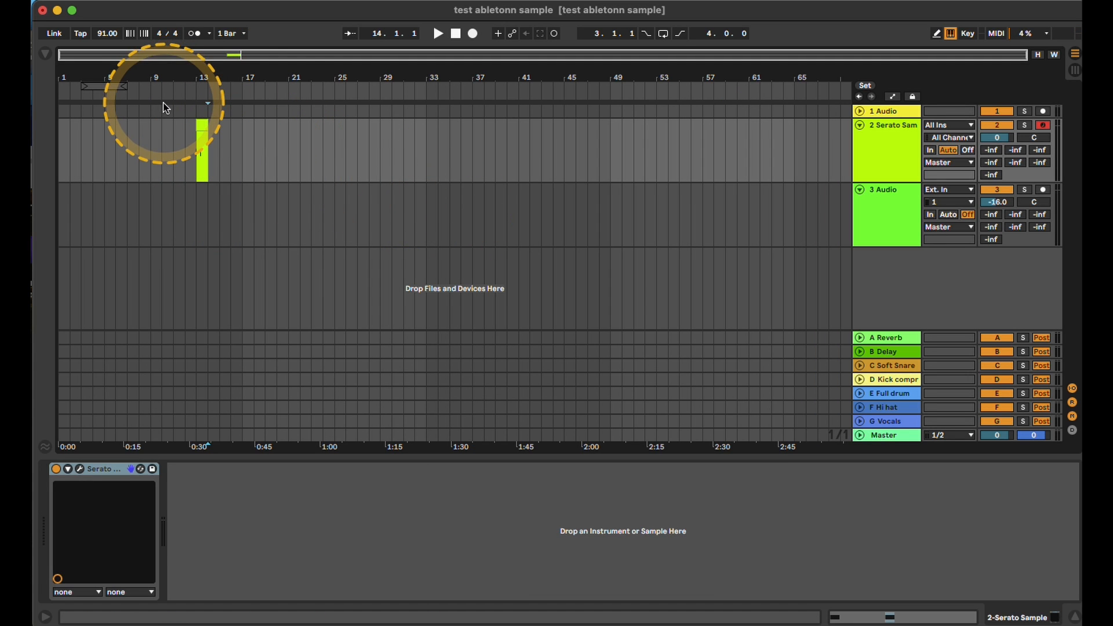
pyautogui.click(21, 6)
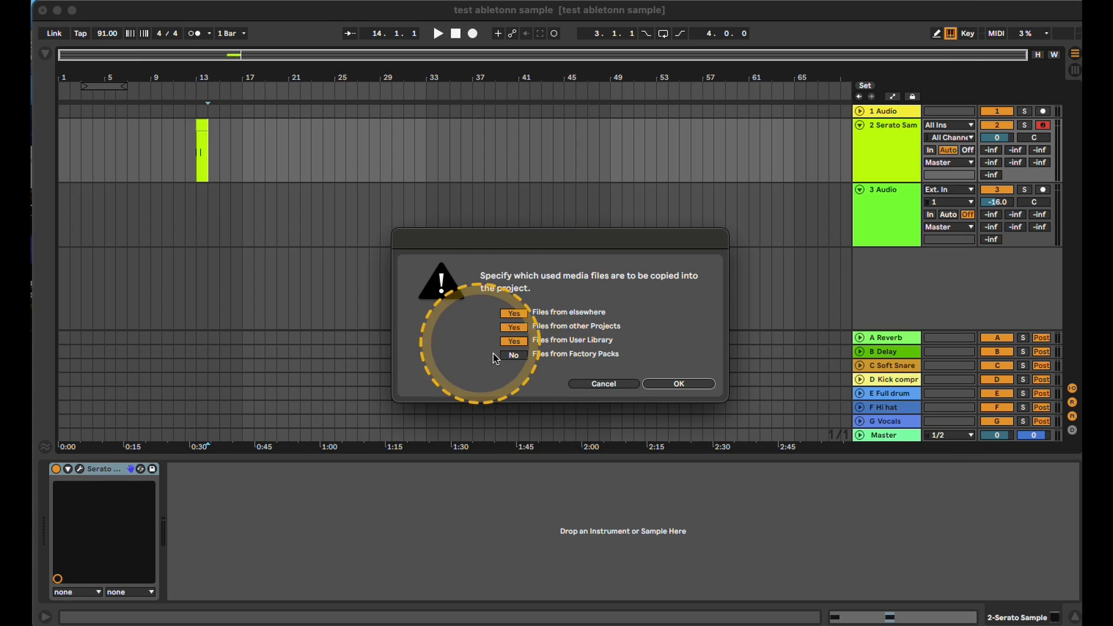
pyautogui.click(676, 383)
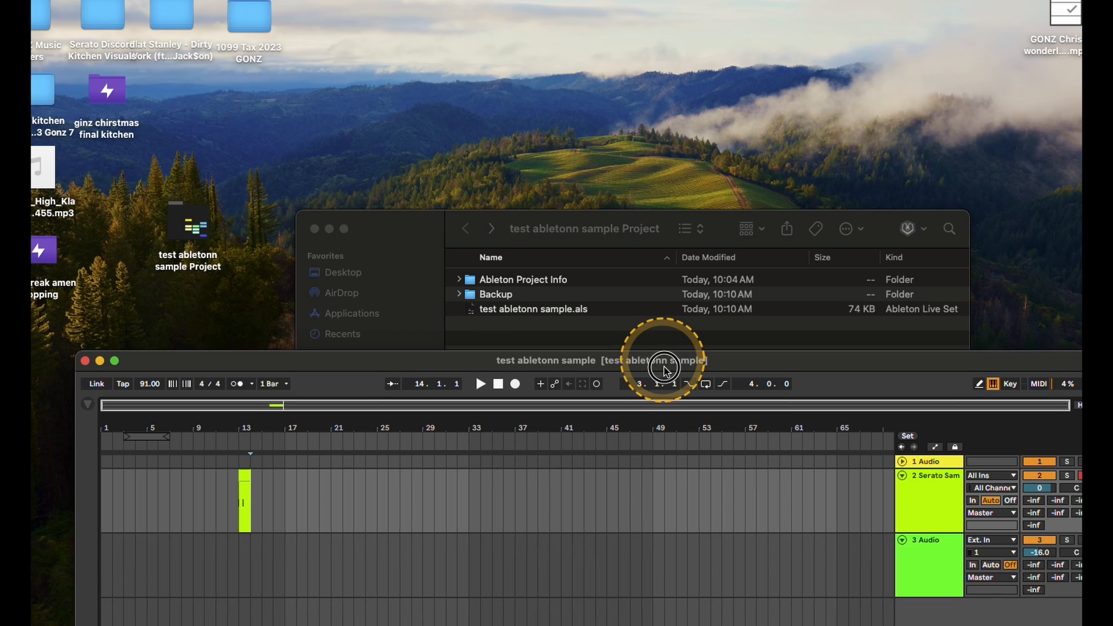
# - Move the Ableton window aside so a Finder window on Recents can be shown
pyautogui.moveTo(188, 224); pyautogui.dragTo(542, 118)
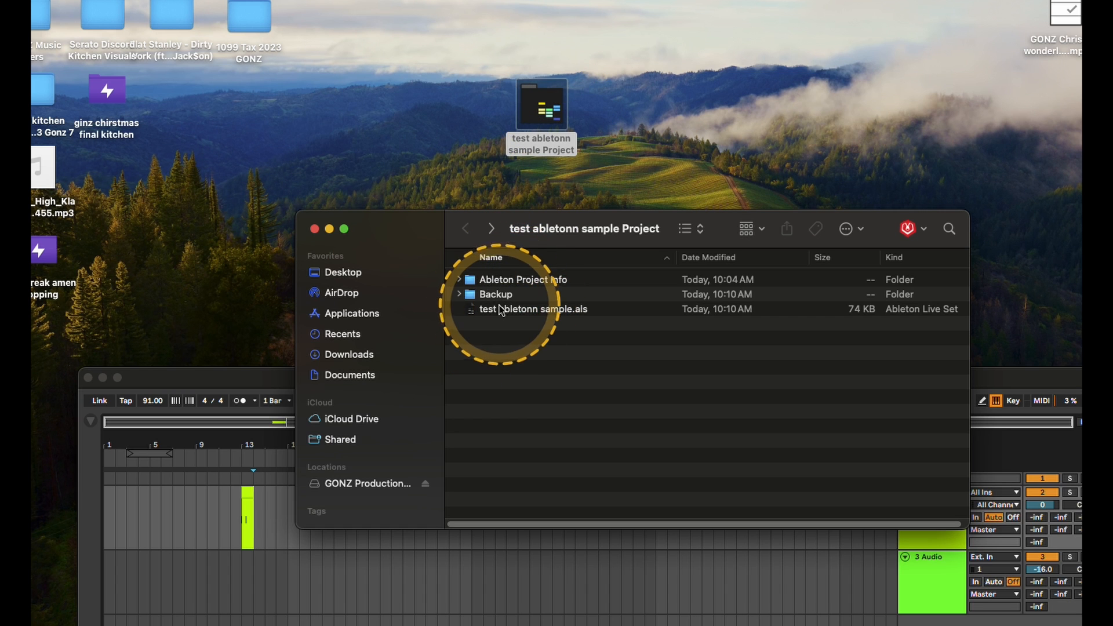
pyautogui.moveTo(320, 233)
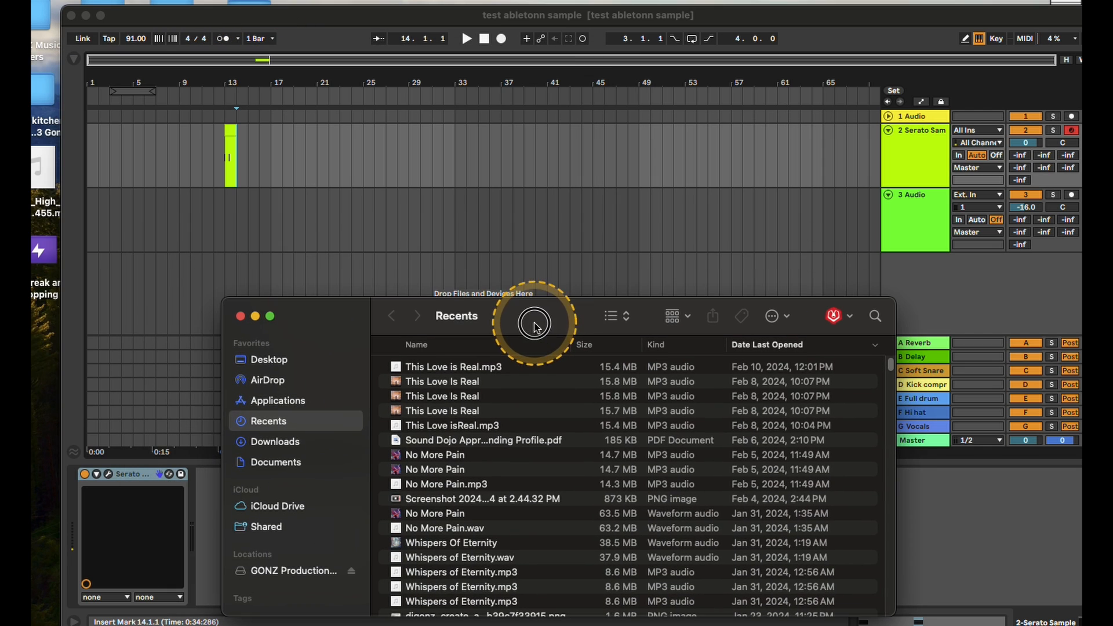
# - Browse the production drive to 2023 master tracklib > 2023 March for the J.Lamotta 'Trust Me' master
pyautogui.click(293, 570)
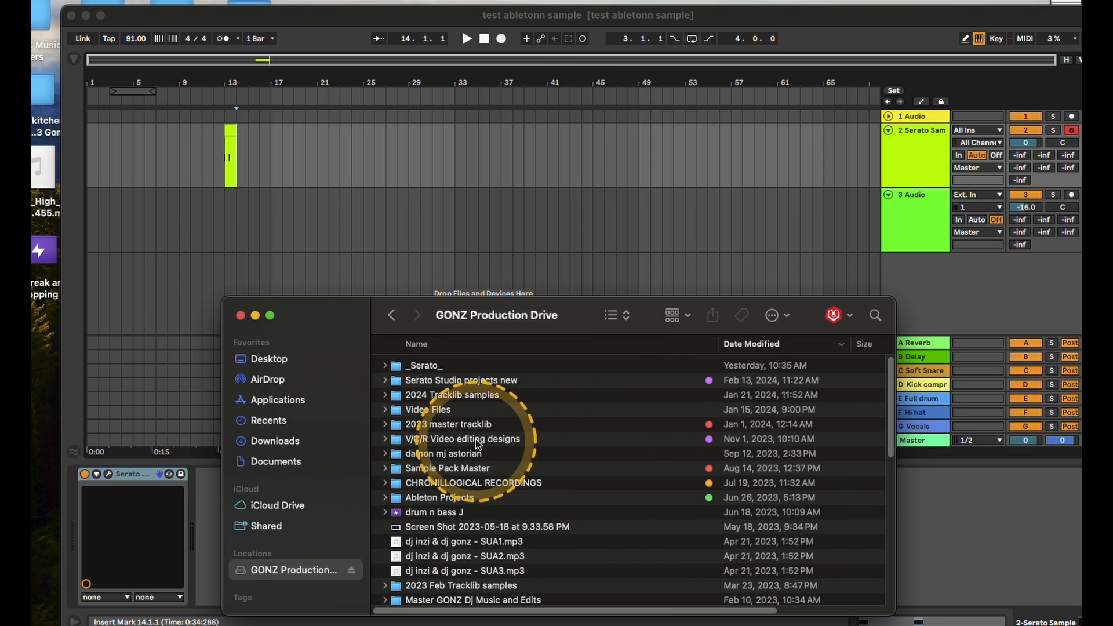
pyautogui.doubleClick(447, 425)
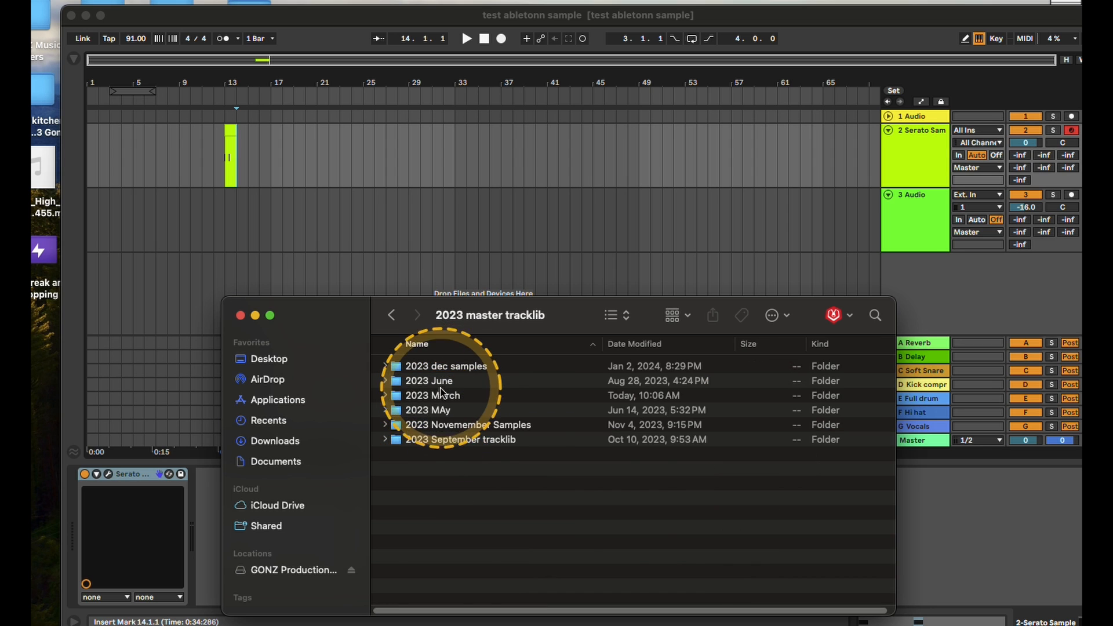
pyautogui.doubleClick(428, 409)
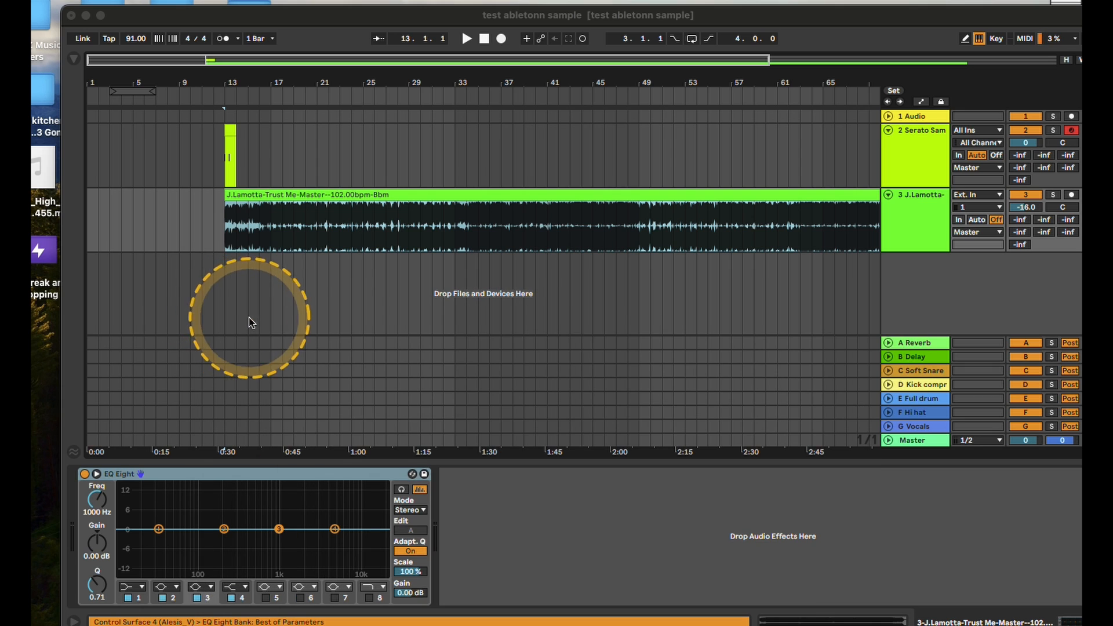
# - Run Collect All and Save so the project folder gains a Samples folder
pyautogui.click(466, 38)
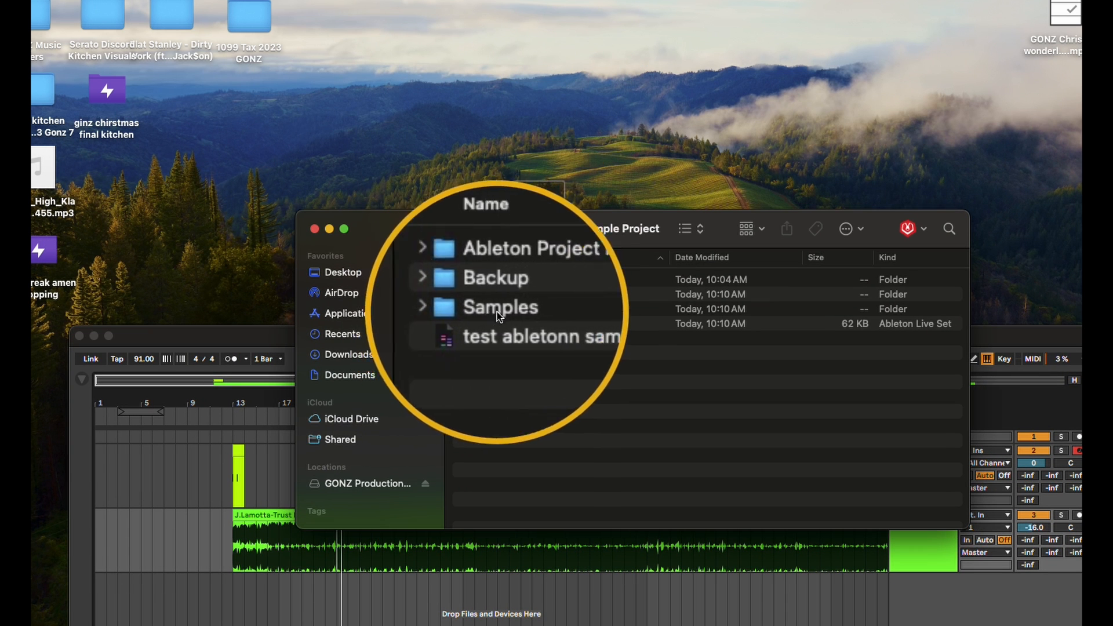
# - Check the J.Lamotta .wav and .asd inside Samples/Imported, then close the Finder window
pyautogui.doubleClick(499, 306)
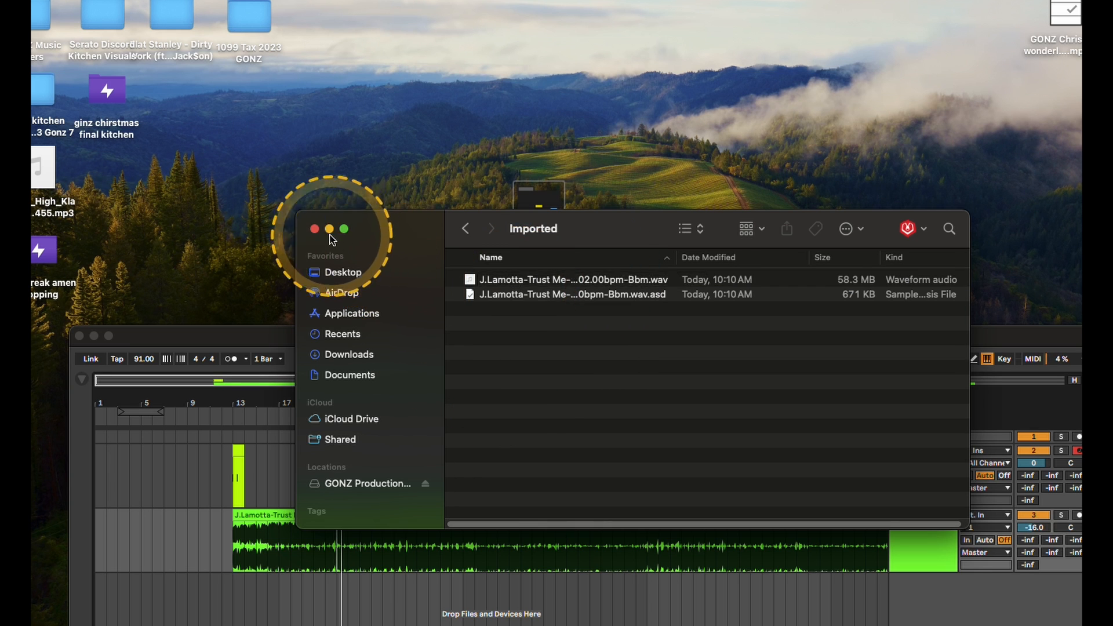
pyautogui.click(316, 229)
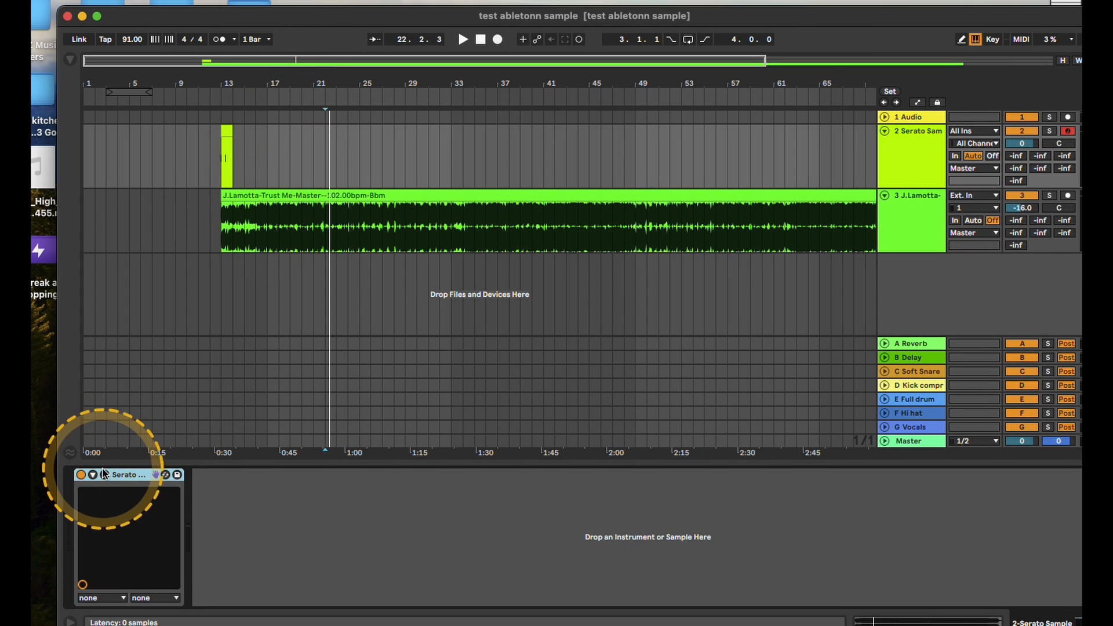
# - Reopen the Serato Sample plug-in window, now showing a Mark de Clive-Lowe track
pyautogui.click(166, 475)
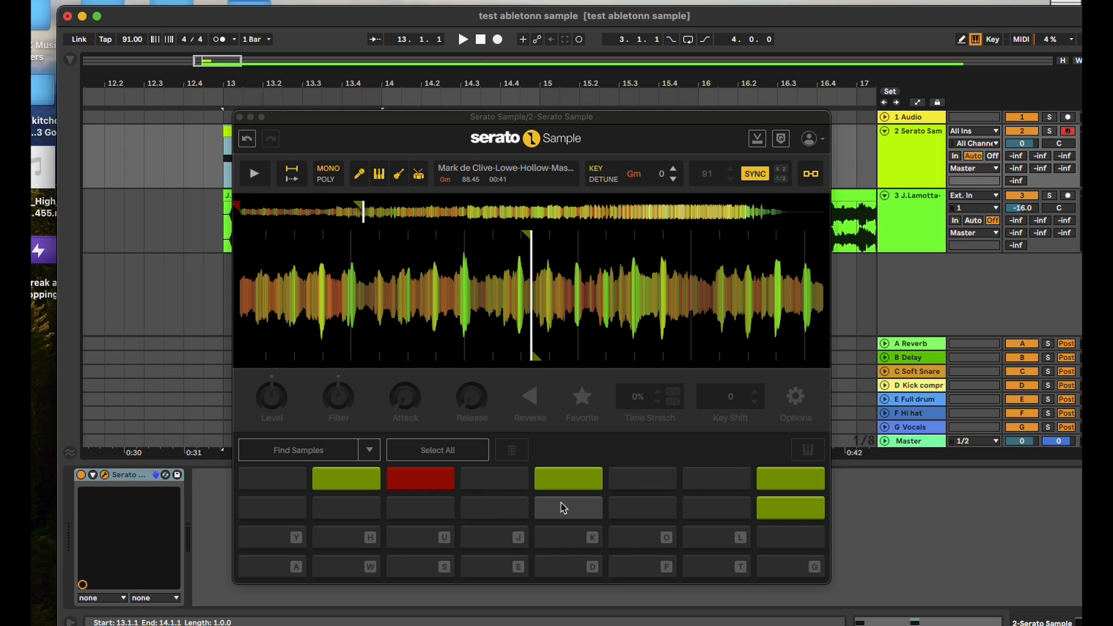
pyautogui.click(568, 507)
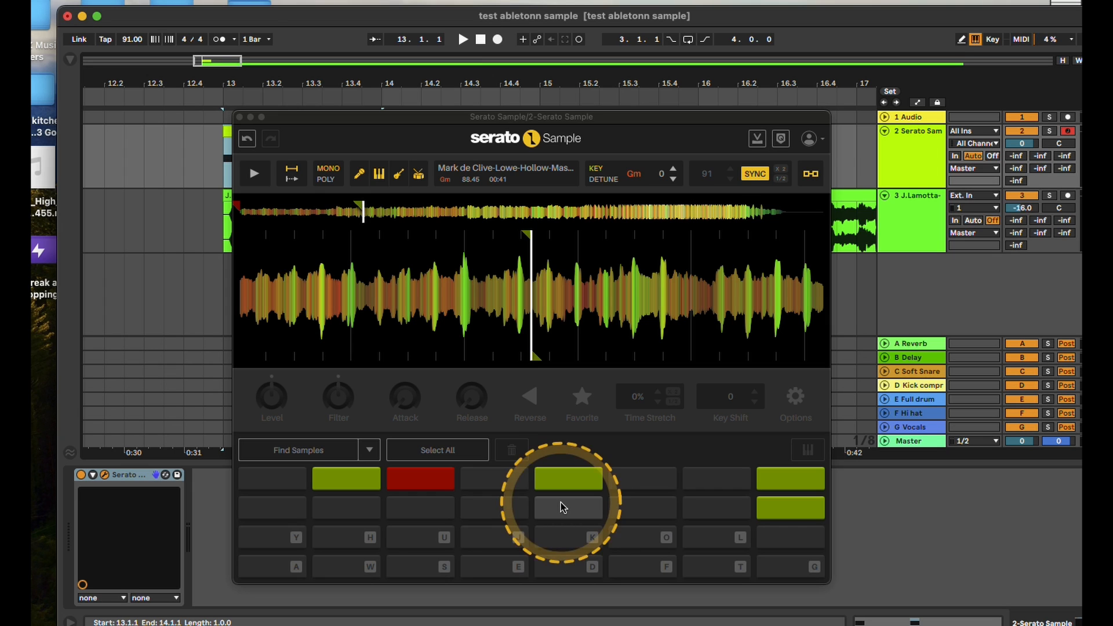